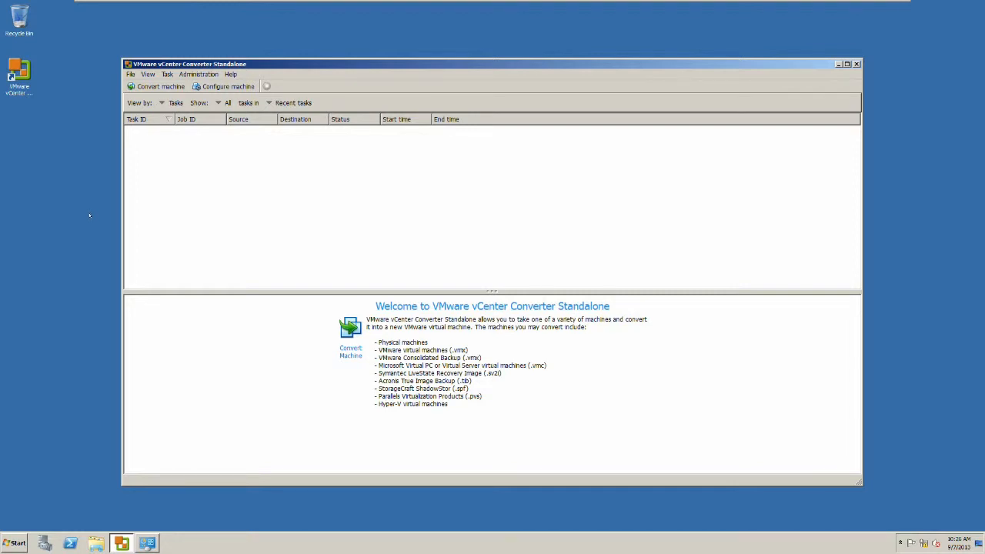
mouse_move(35, 270)
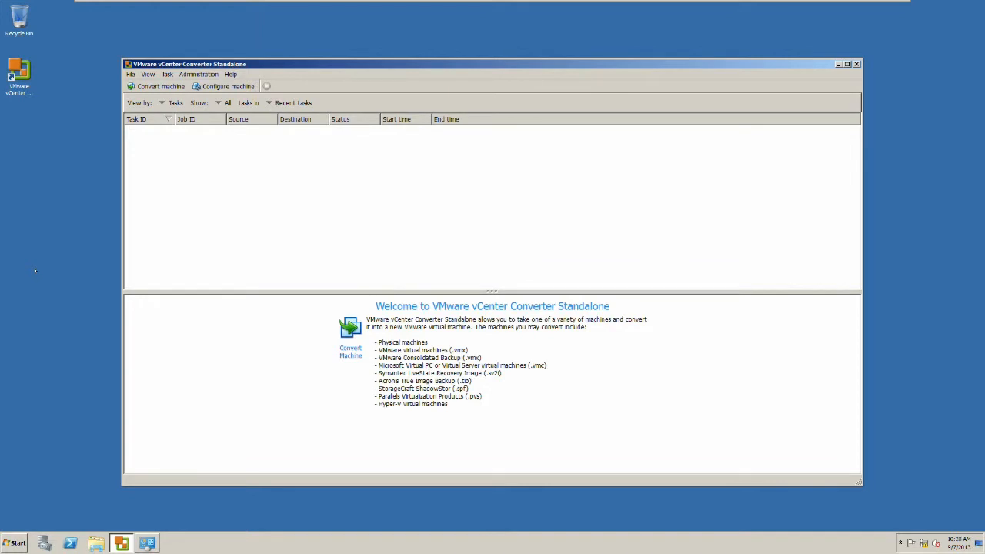
mouse_move(147, 509)
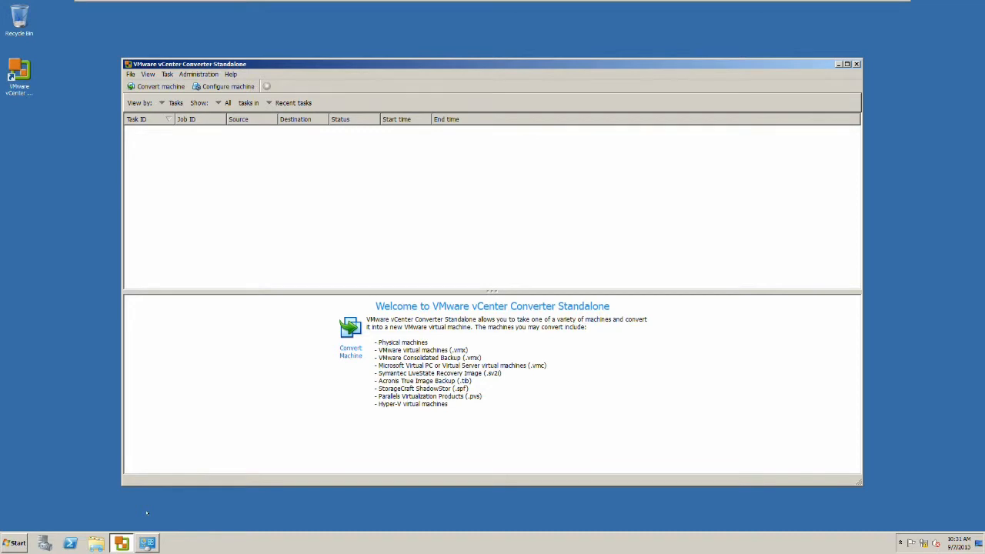
Set up a conversion from this local machine to the ESXi host 192.168.0.202 with credentials.
click(159, 85)
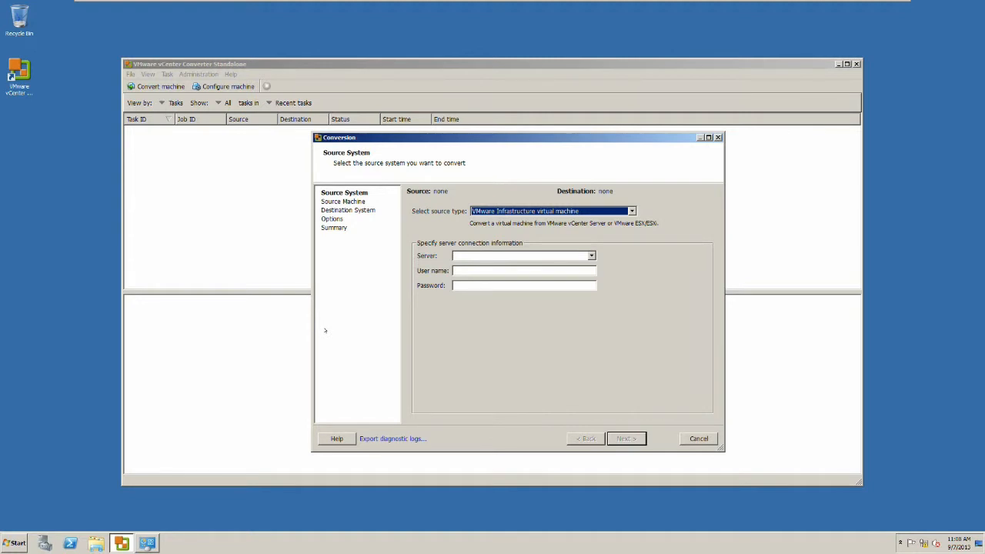
click(626, 439)
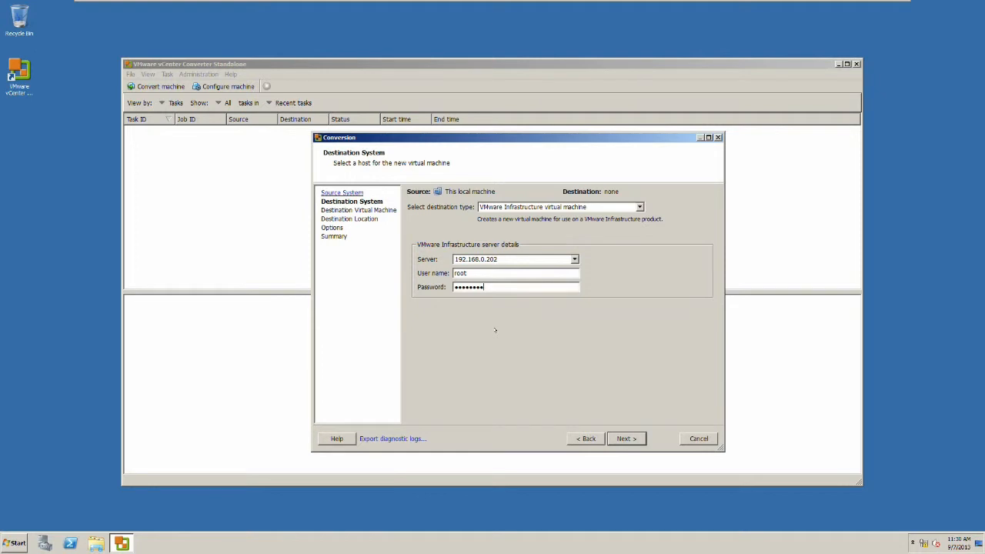
click(626, 438)
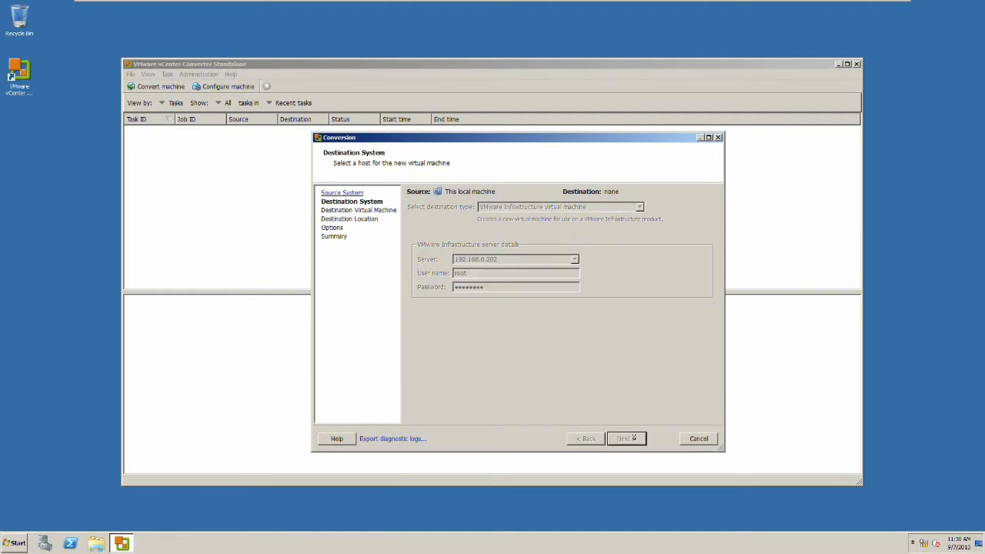
Ignore the certificate warning for 192.168.0.202 to continue connecting.
click(623, 439)
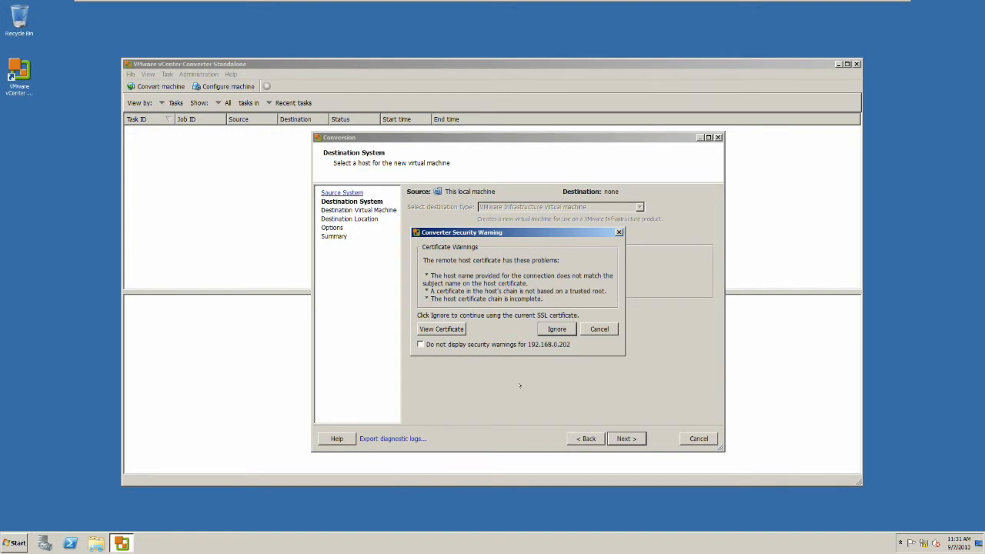
mouse_move(537, 323)
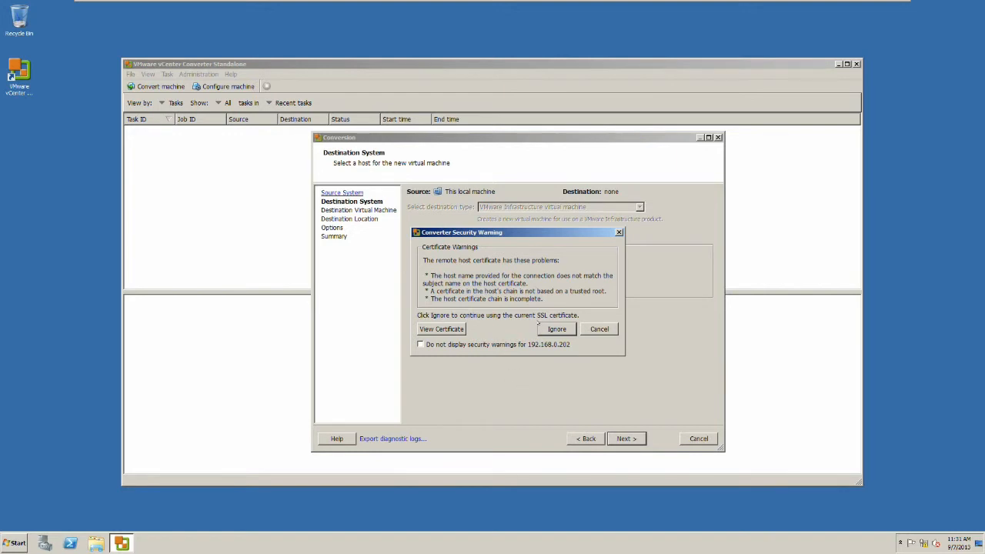
click(556, 329)
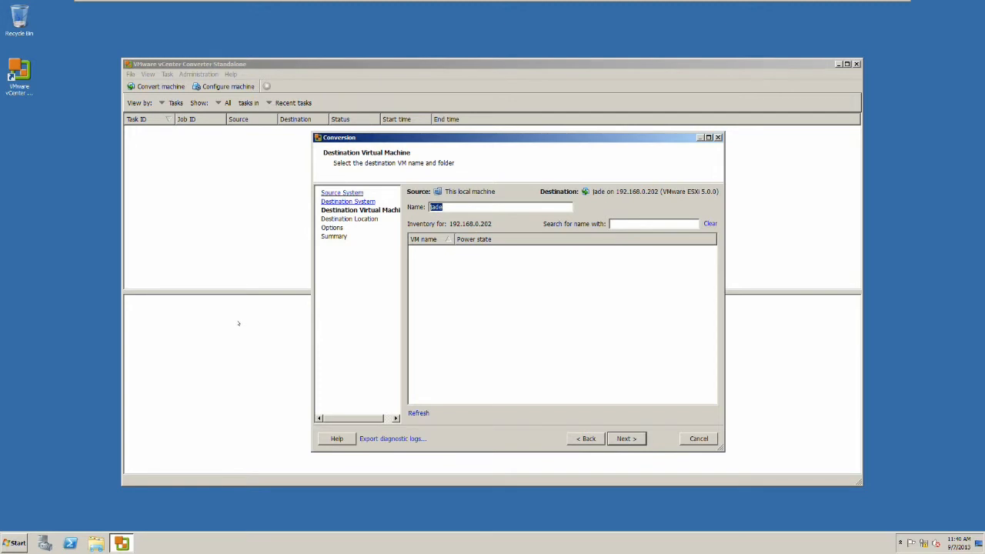
mouse_move(273, 326)
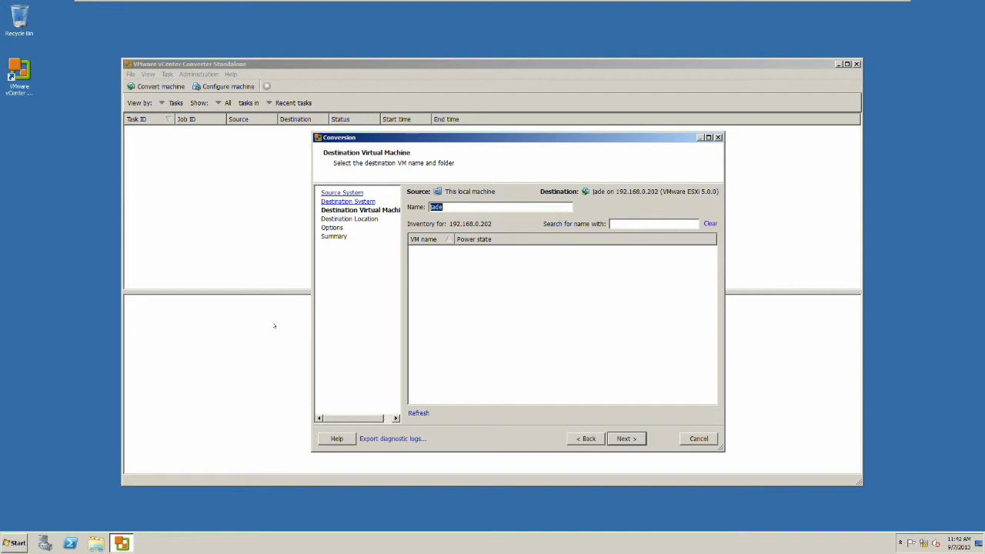
Accept 'jade' as the destination virtual machine name.
click(625, 439)
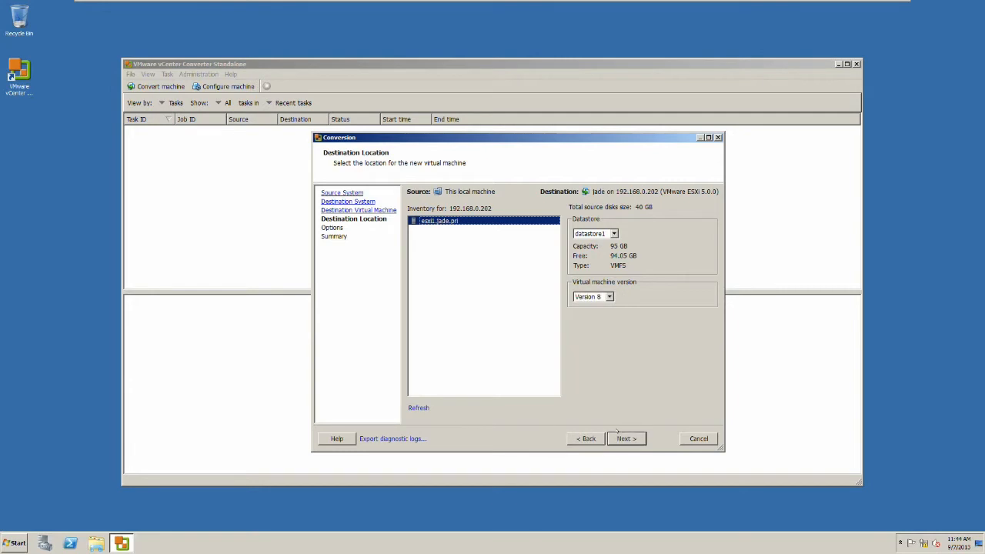
mouse_move(527, 284)
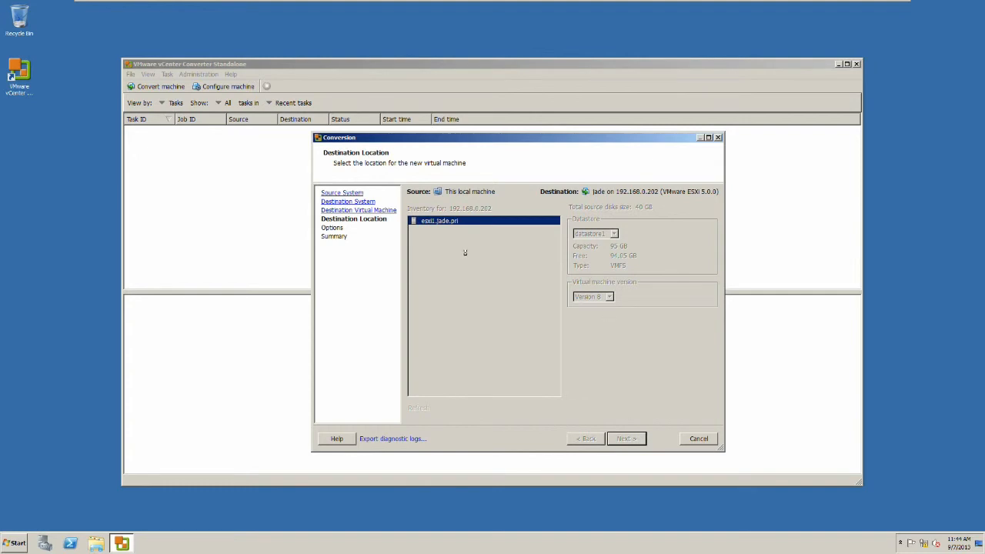
Place jade on esxi1.jade.pri's datastore1 as version 8 and accept default options.
click(626, 438)
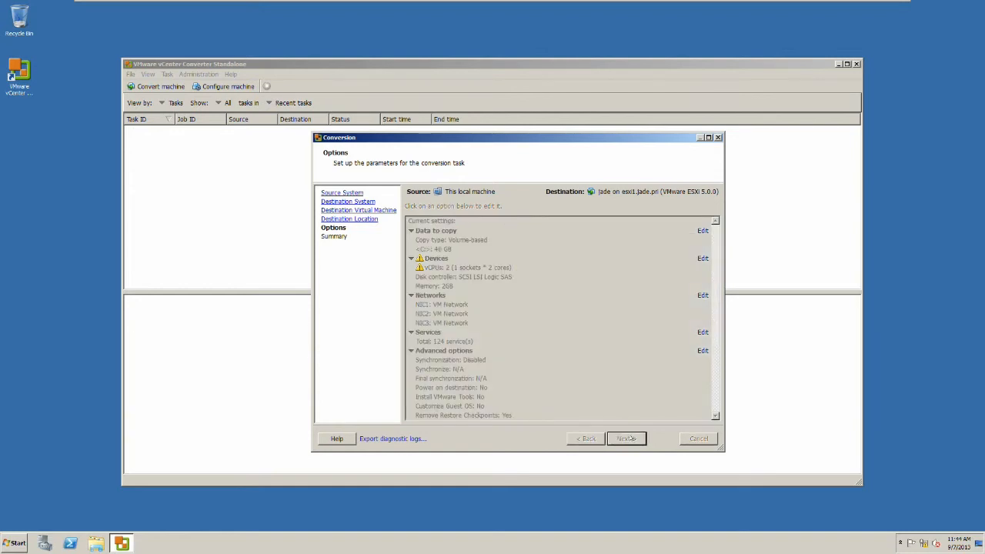
click(626, 438)
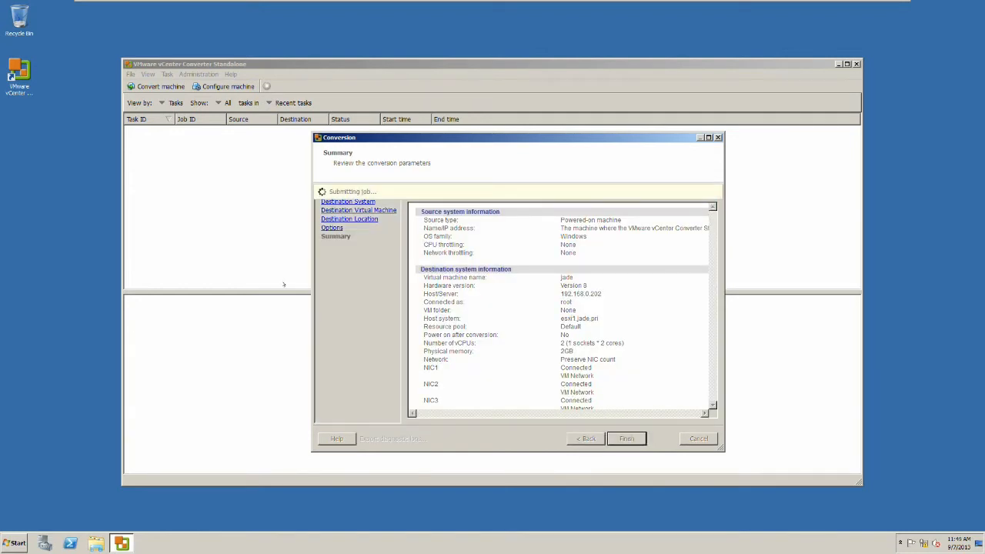
Finish the wizard to start the conversion job to 192.168.0.202.
click(626, 439)
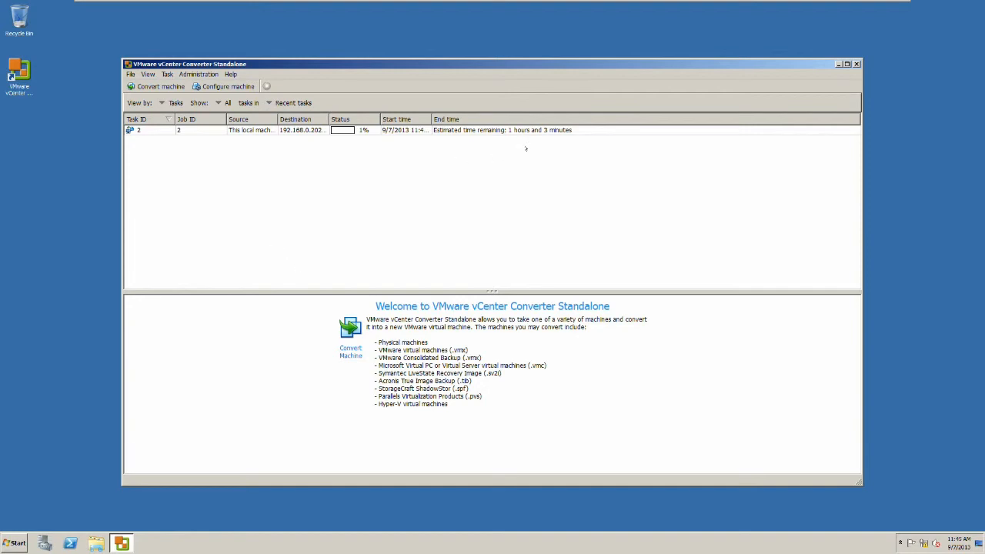
mouse_move(543, 142)
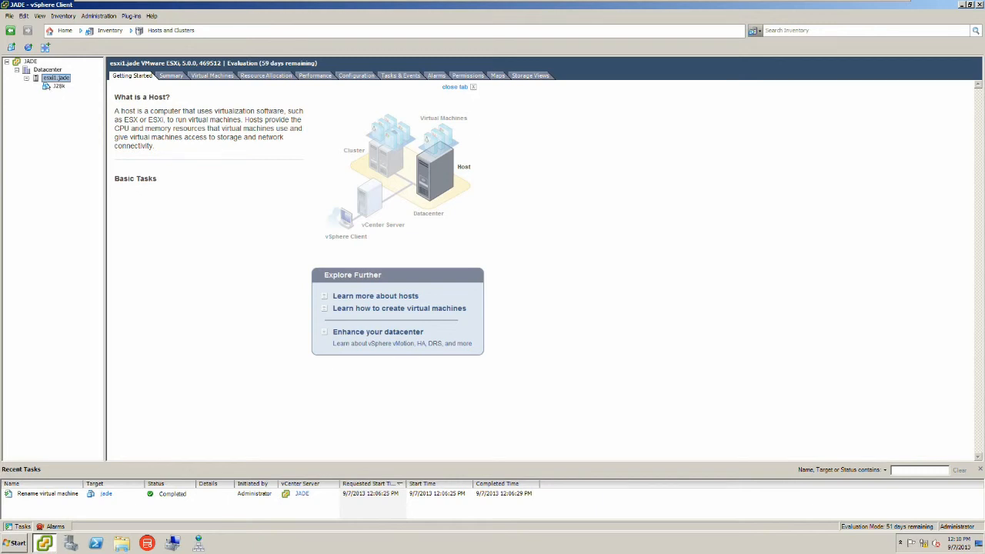
Power on the jade virtual machine from its context menu in the inventory.
click(59, 86)
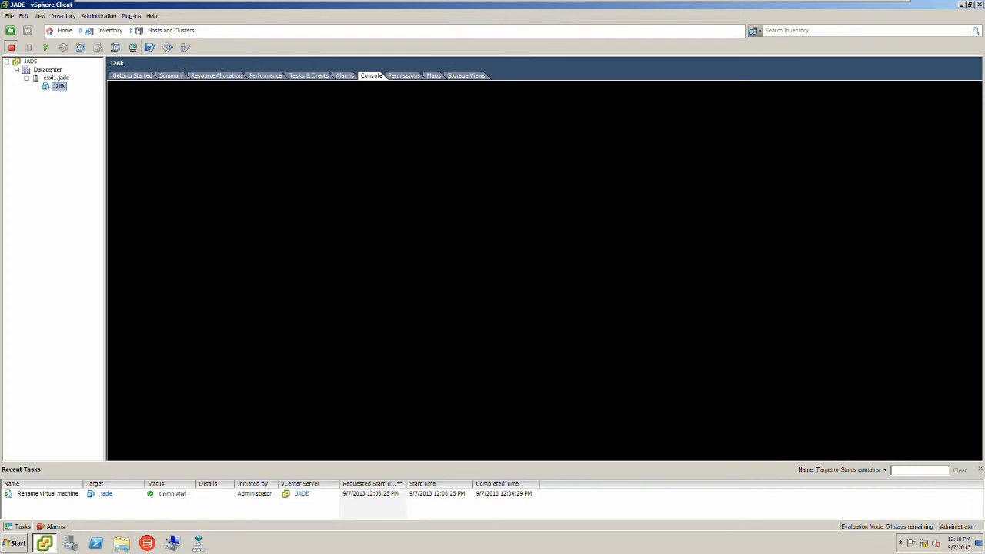
click(132, 75)
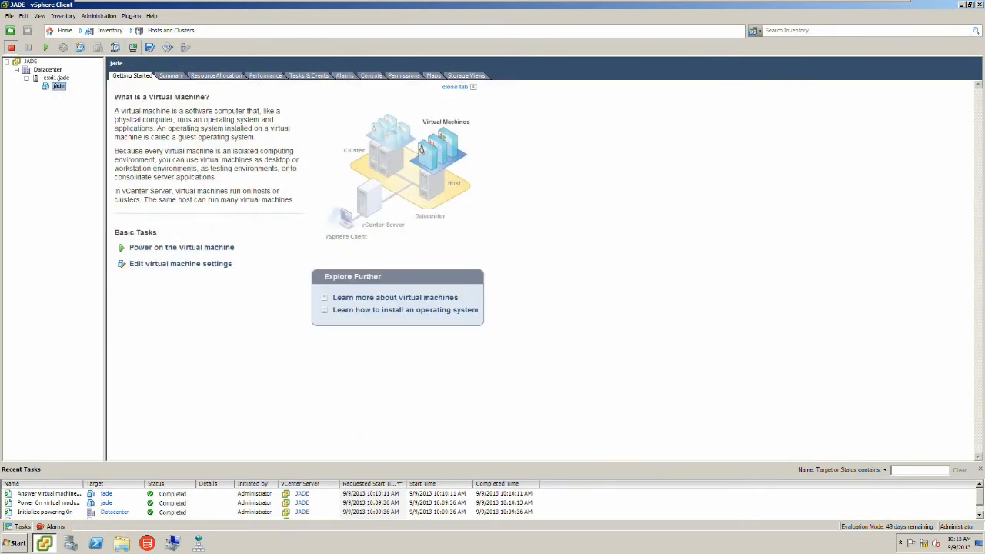
right_click(58, 87)
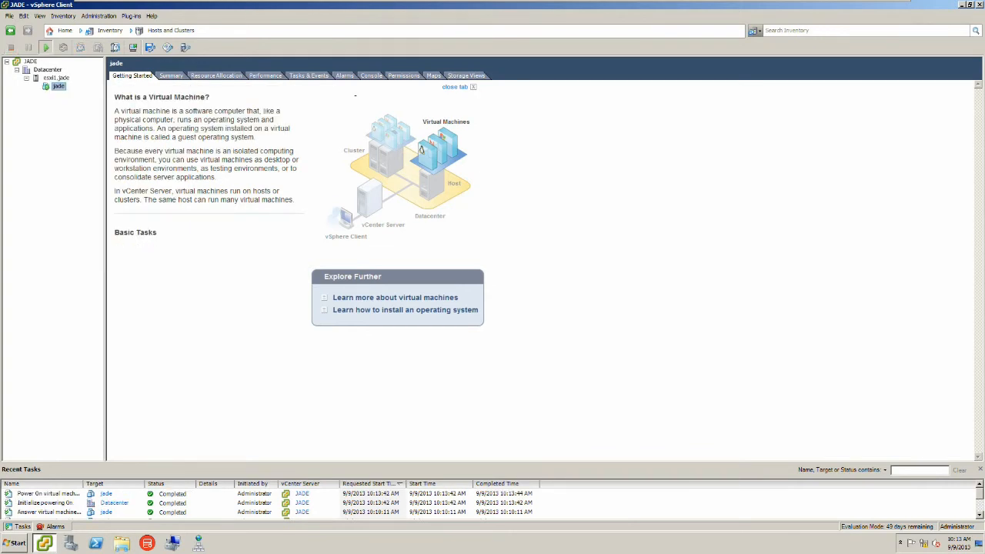
Open a console for the running jade VM from its context menu.
right_click(57, 86)
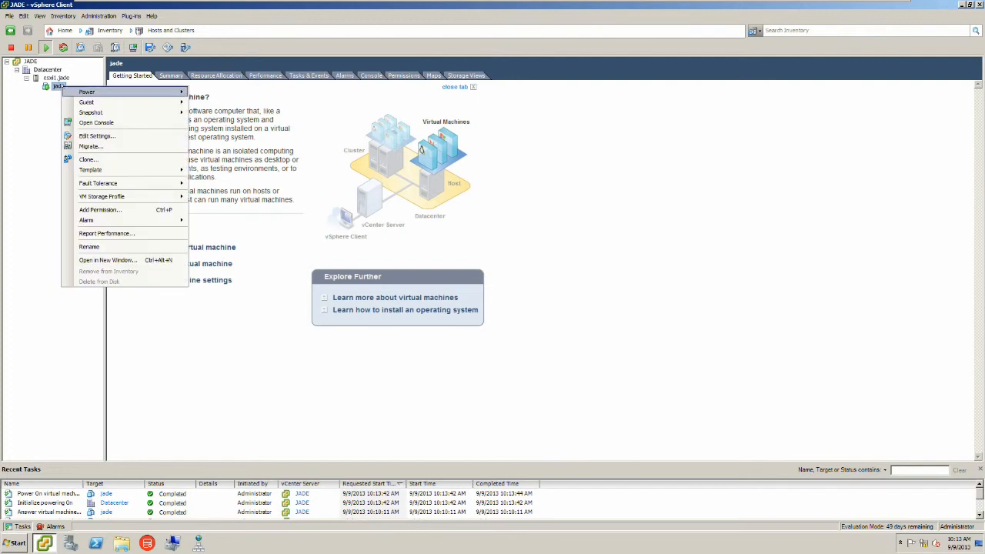
mouse_move(96, 122)
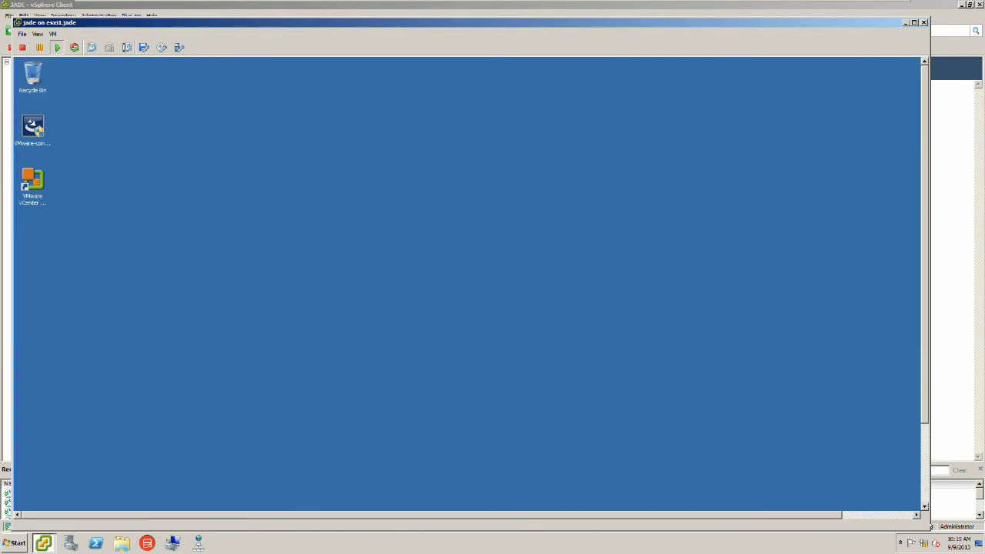
mouse_move(17, 62)
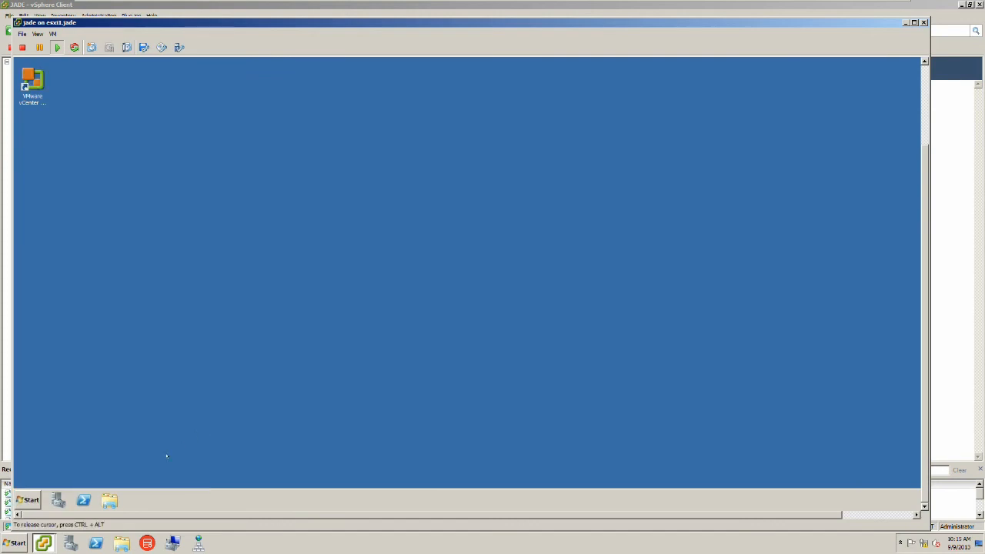
Open the Start menu program list in jade's Windows guest.
click(31, 500)
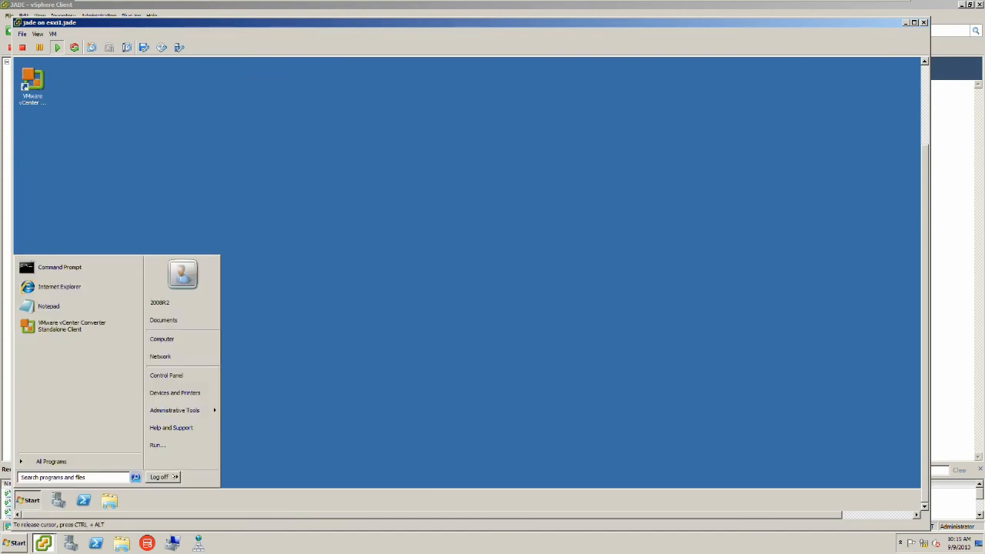